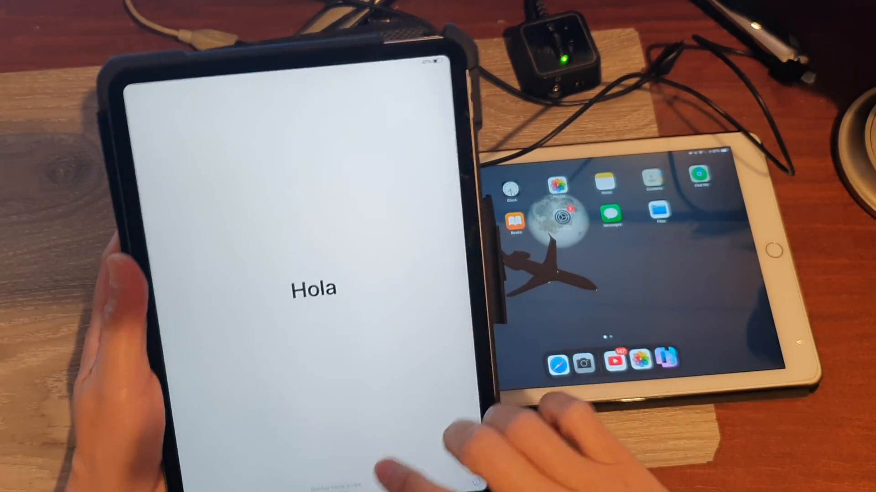
Step: Pass the Hello greeting and choose English as the language
left_click(313, 287)
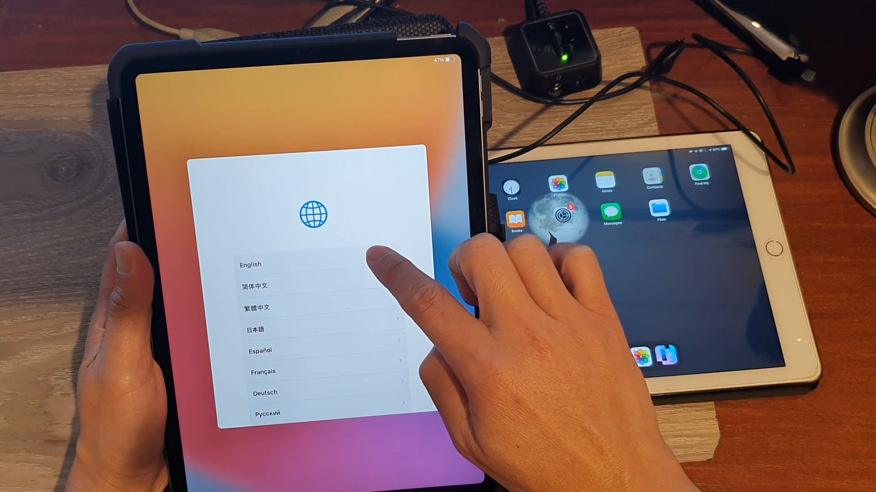
left_click(250, 264)
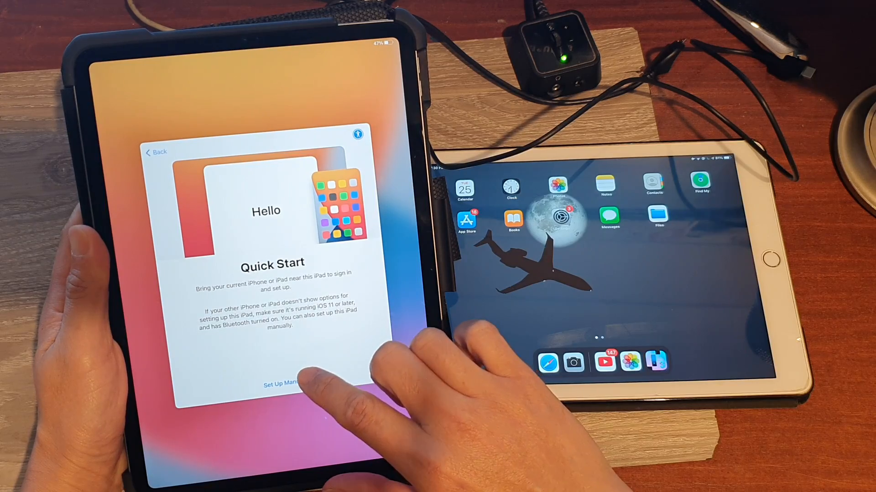
Step: Choose Set Up Manually, join Wi-Fi, accept Data & Privacy and leave Face ID for later
left_click(284, 379)
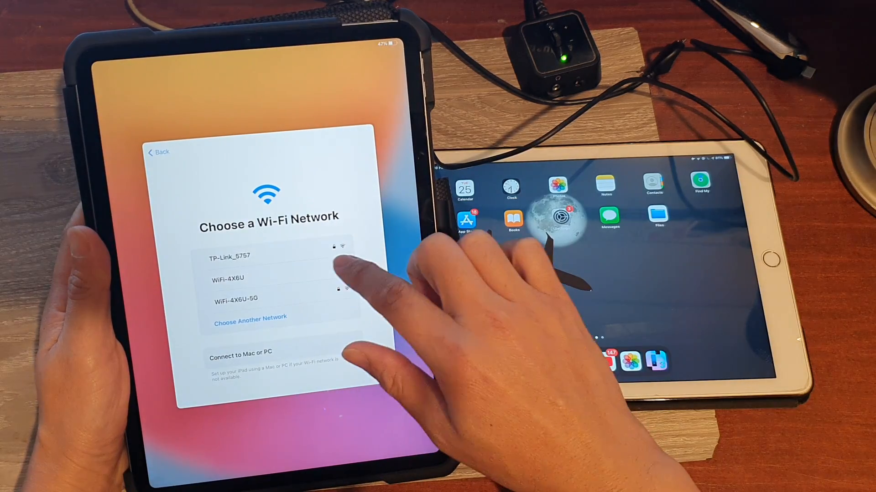
left_click(227, 279)
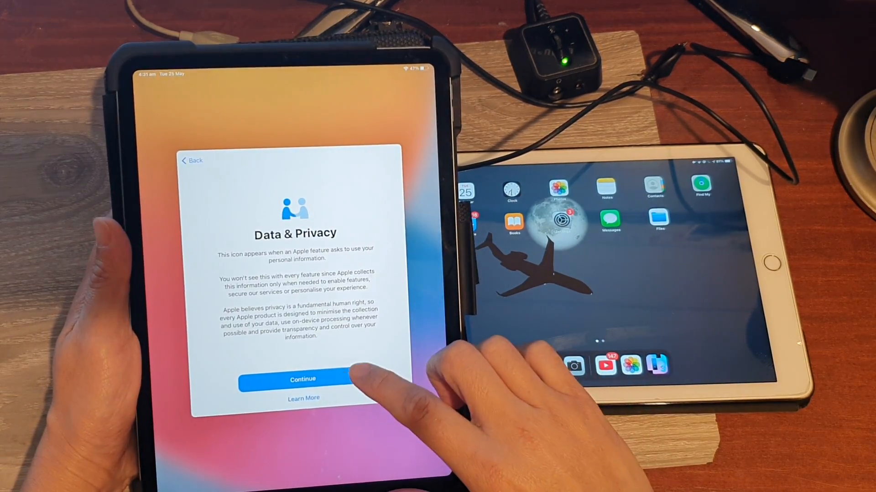
left_click(302, 380)
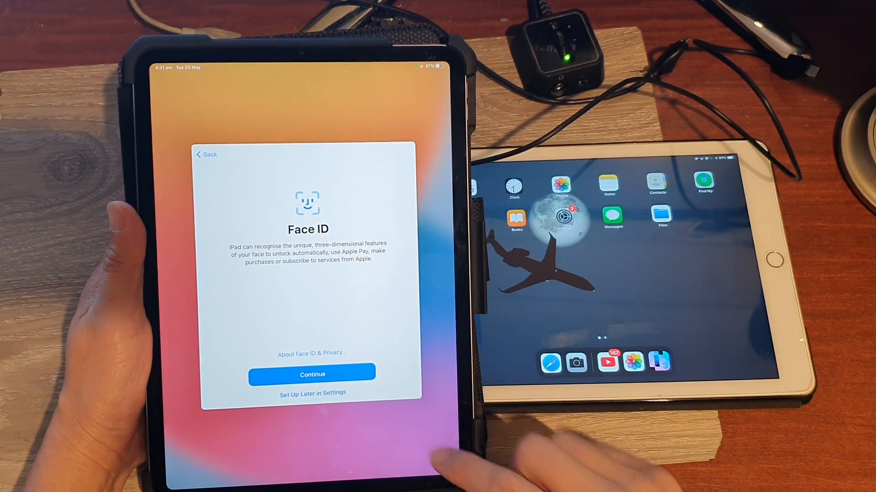
left_click(311, 374)
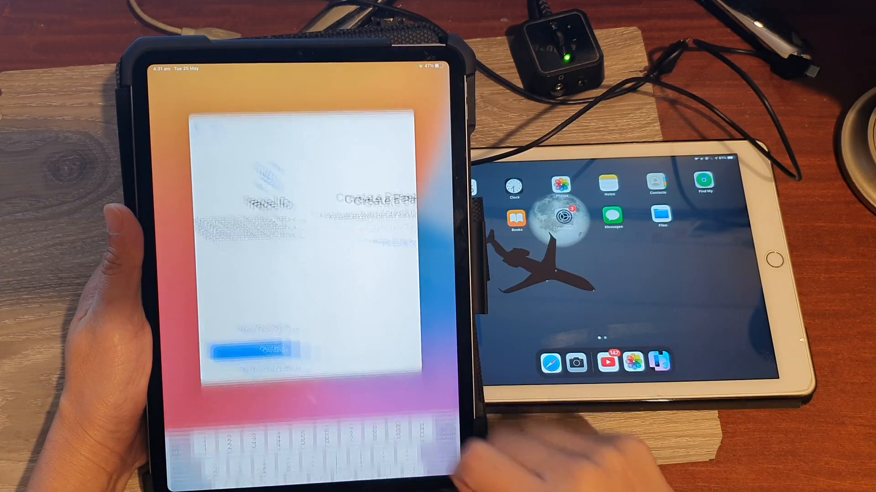
left_click(258, 352)
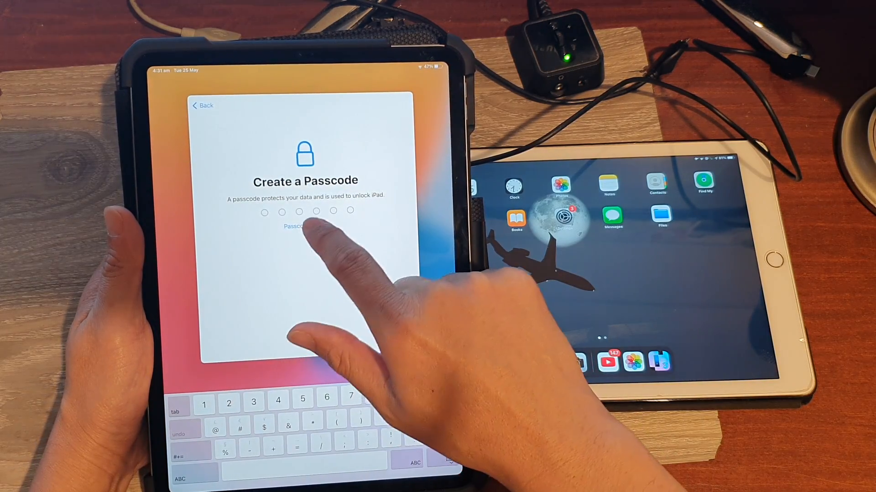
Step: Pick a passcode type from Passcode Options and proceed to Apps & Data
left_click(298, 227)
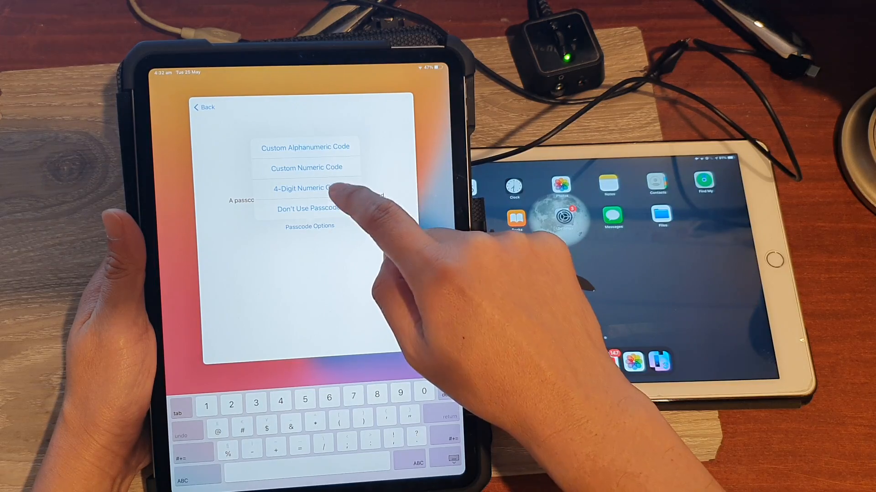
left_click(305, 188)
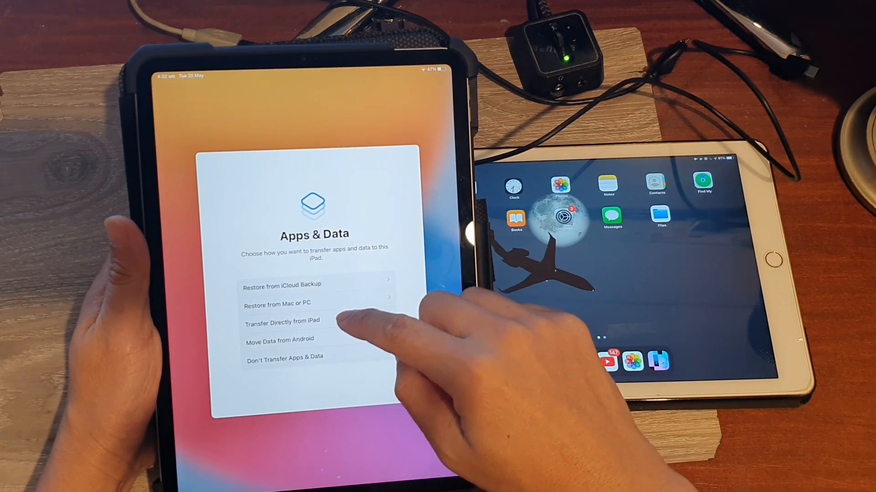
Step: Choose Transfer Directly from iPad on the Apps & Data screen
left_click(282, 320)
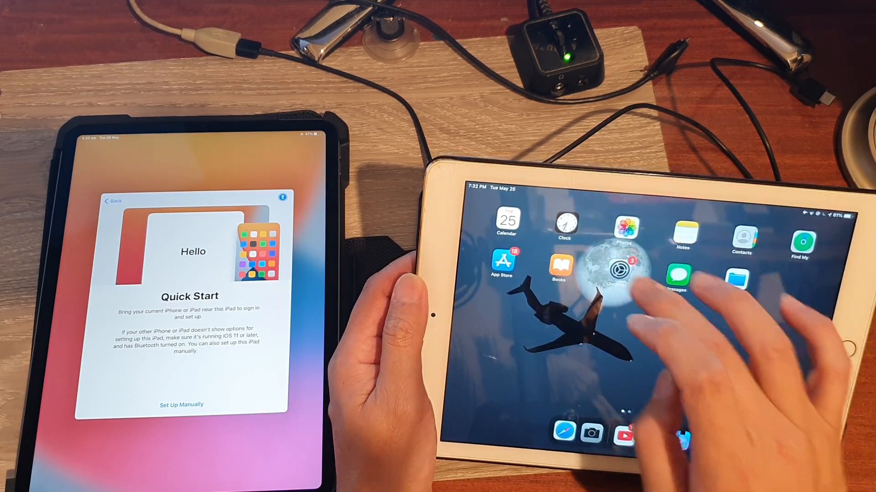
Step: Turn on Bluetooth in the old iPad's Settings
left_click(622, 271)
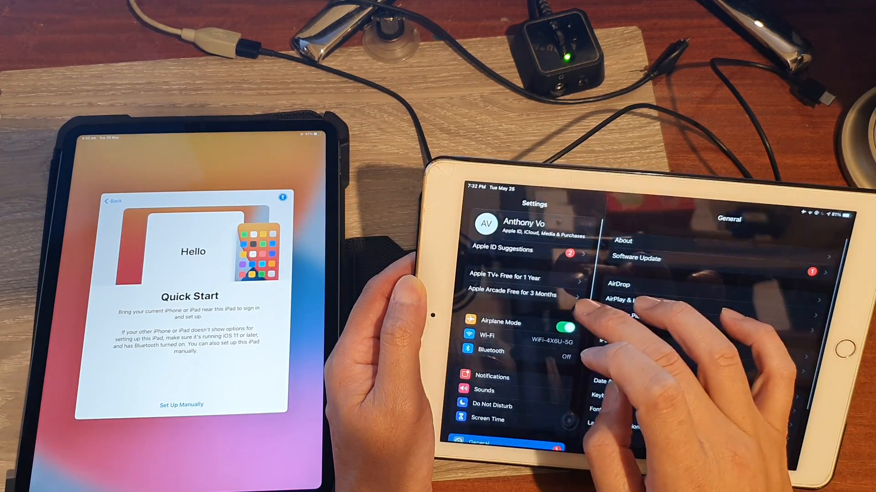
left_click(566, 326)
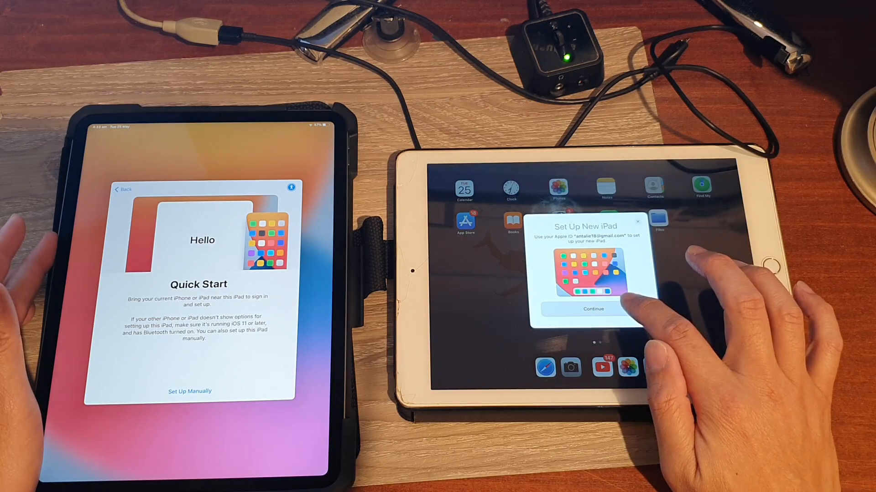
Step: Accept Set Up New iPad on the old iPad to pair with the new one
left_click(593, 309)
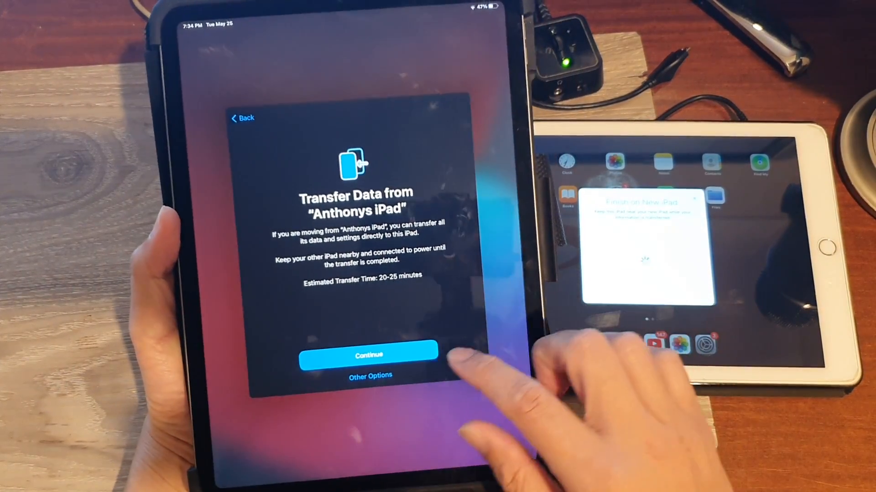
Step: Start the data transfer from "Anthonys iPad" and let it run to Restore Completed
left_click(367, 356)
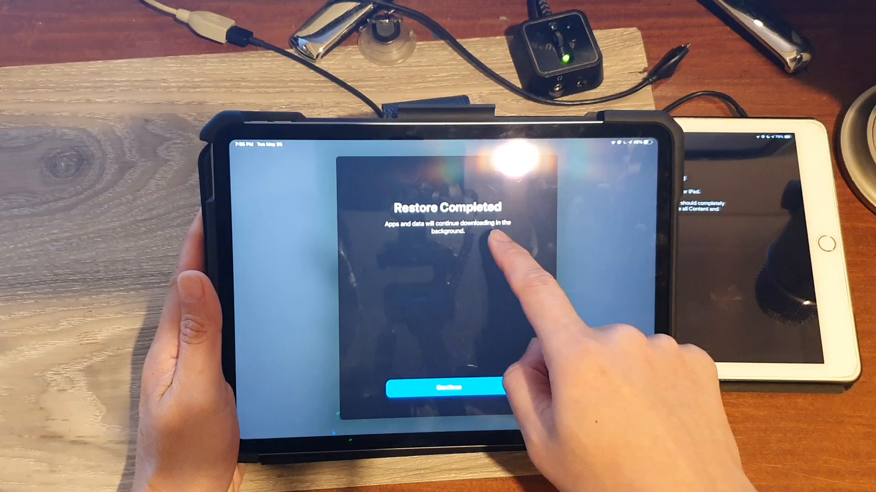
Step: Decline Siri audio sharing, answer App Analytics, and finish with Get Started to reach the home screen
left_click(441, 388)
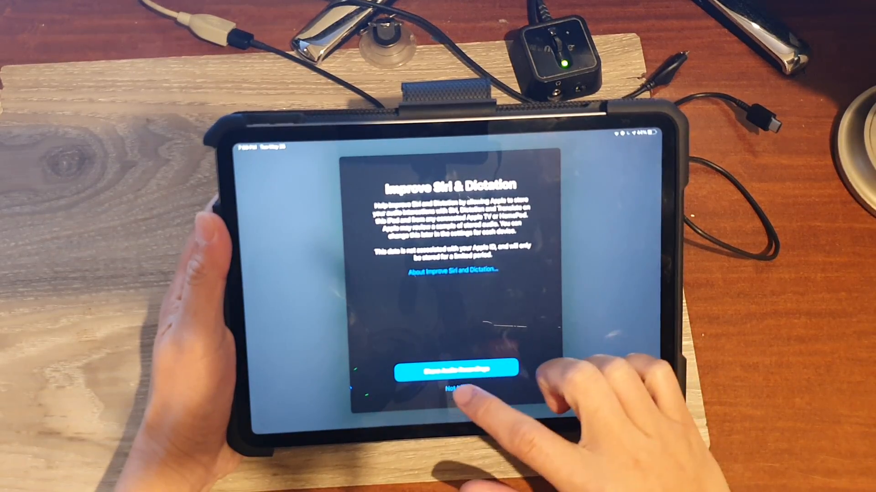
left_click(454, 388)
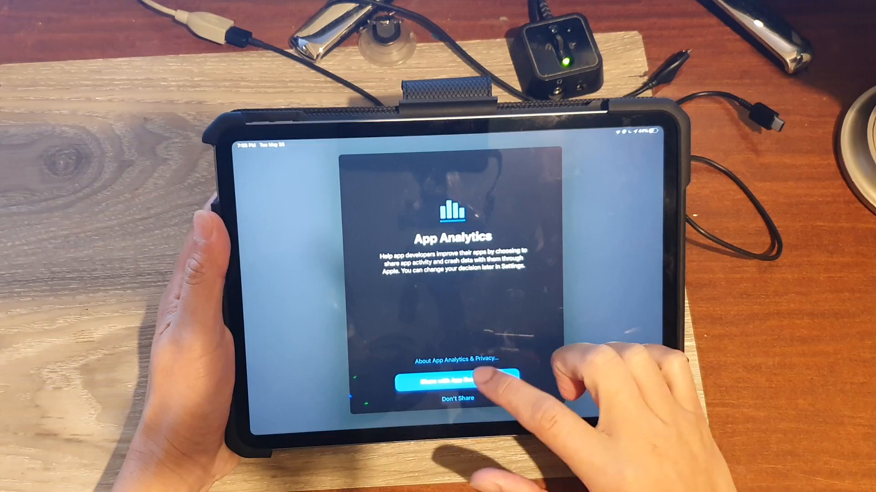
left_click(457, 379)
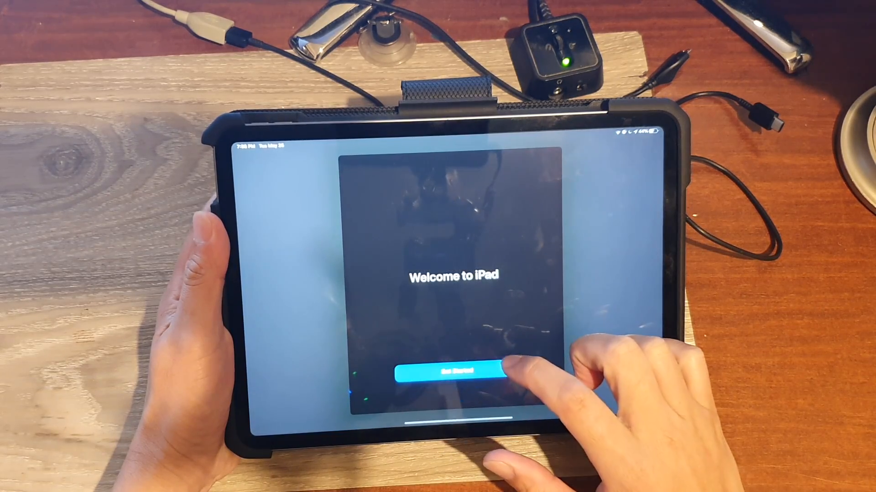
left_click(452, 373)
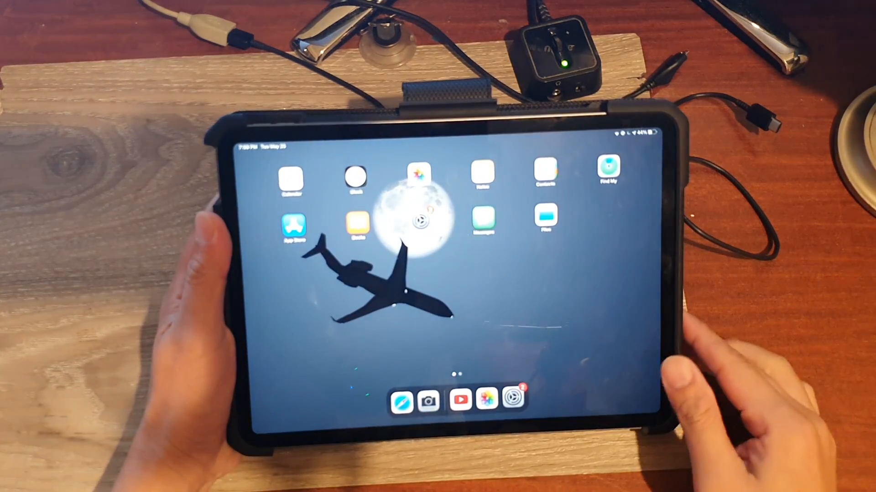